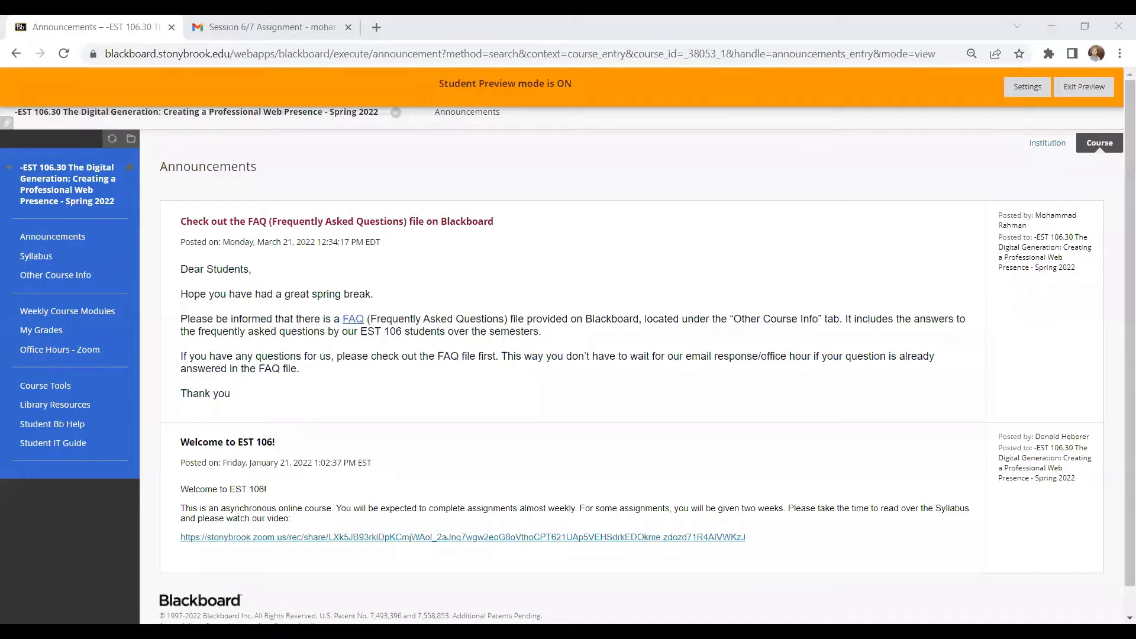
mouse_move(493, 122)
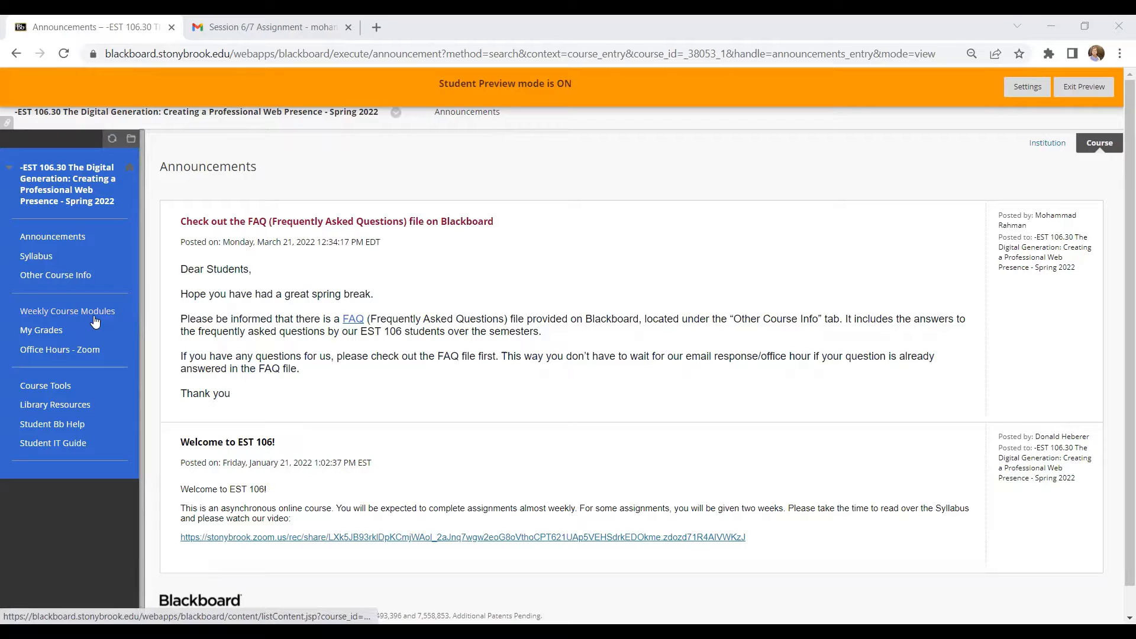
Step: Open the Session 06/07 Social Media Issue Presentation module from Weekly Course Modules
click(66, 311)
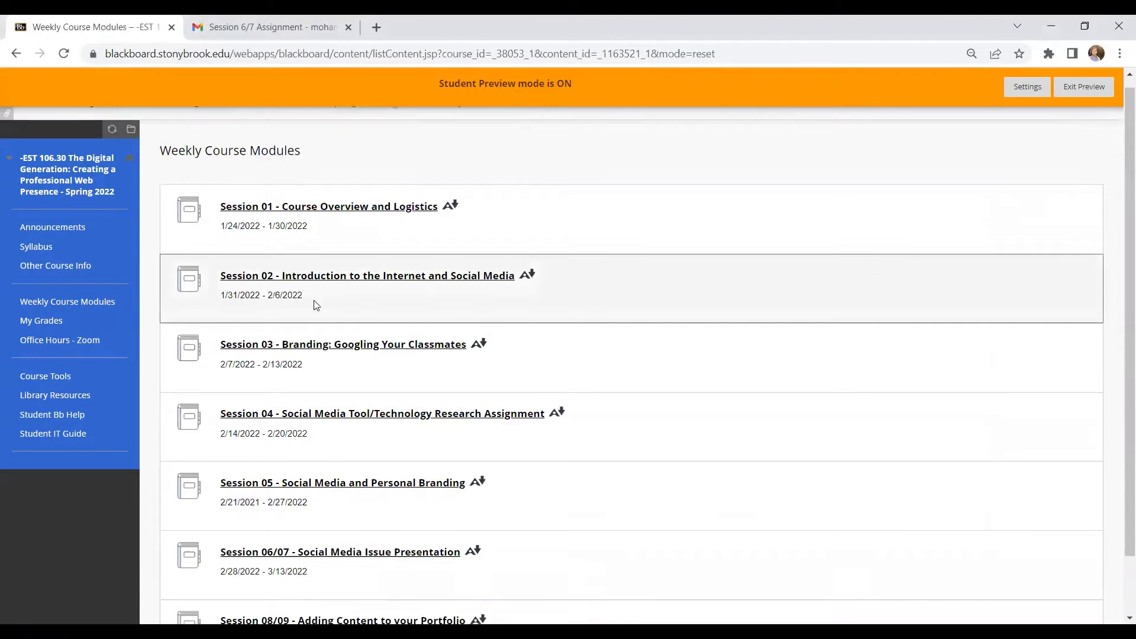
scroll(down, 3)
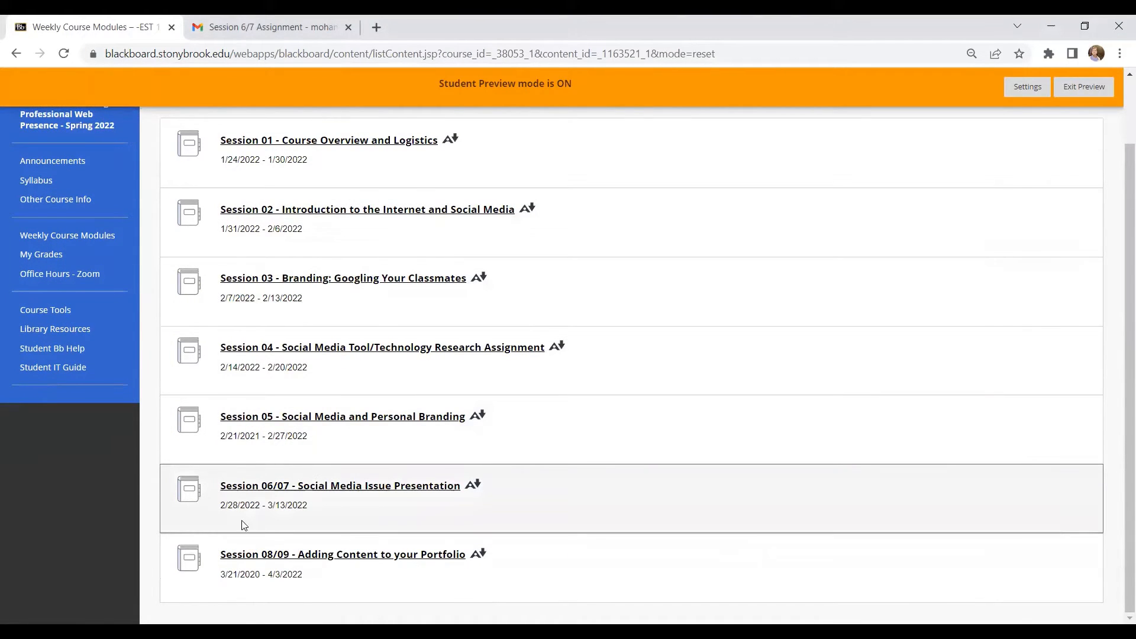
mouse_move(314, 494)
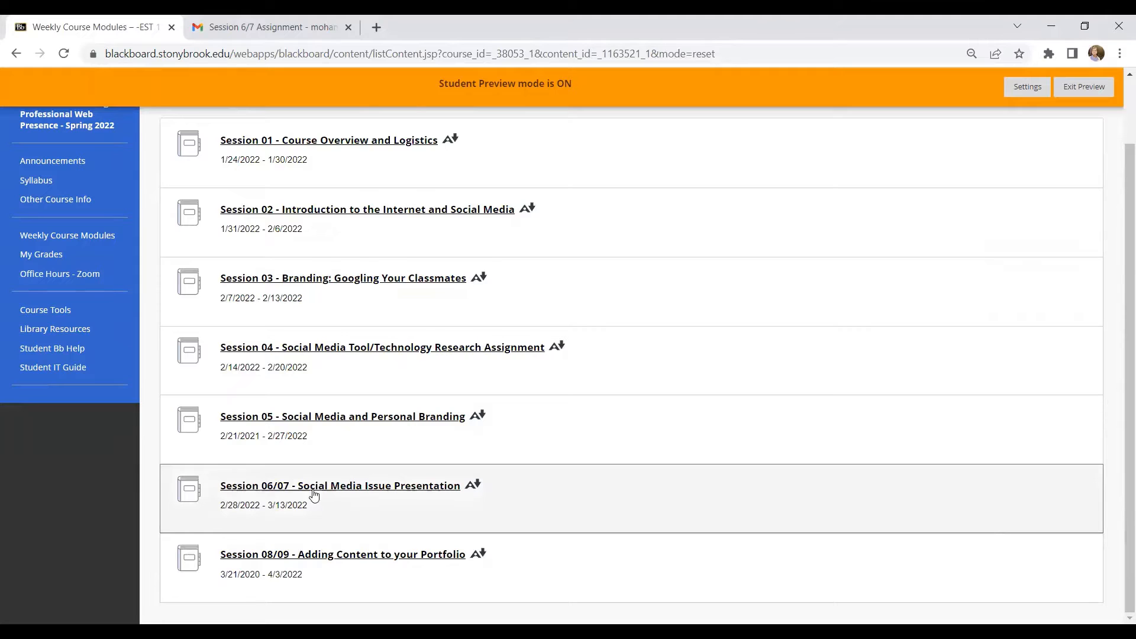
click(340, 486)
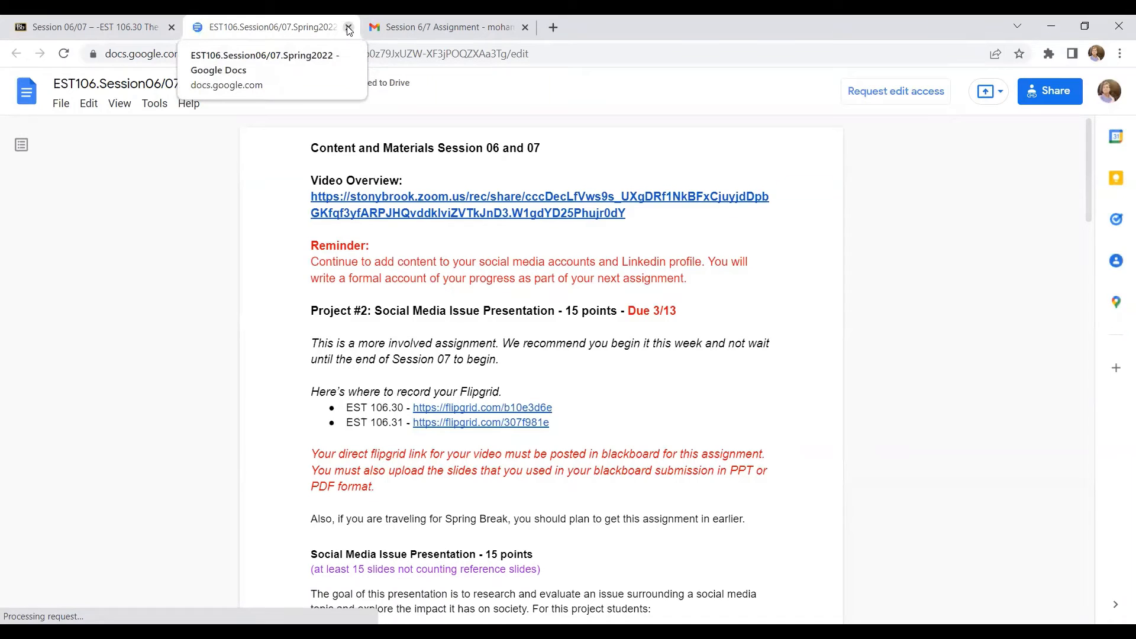
click(348, 27)
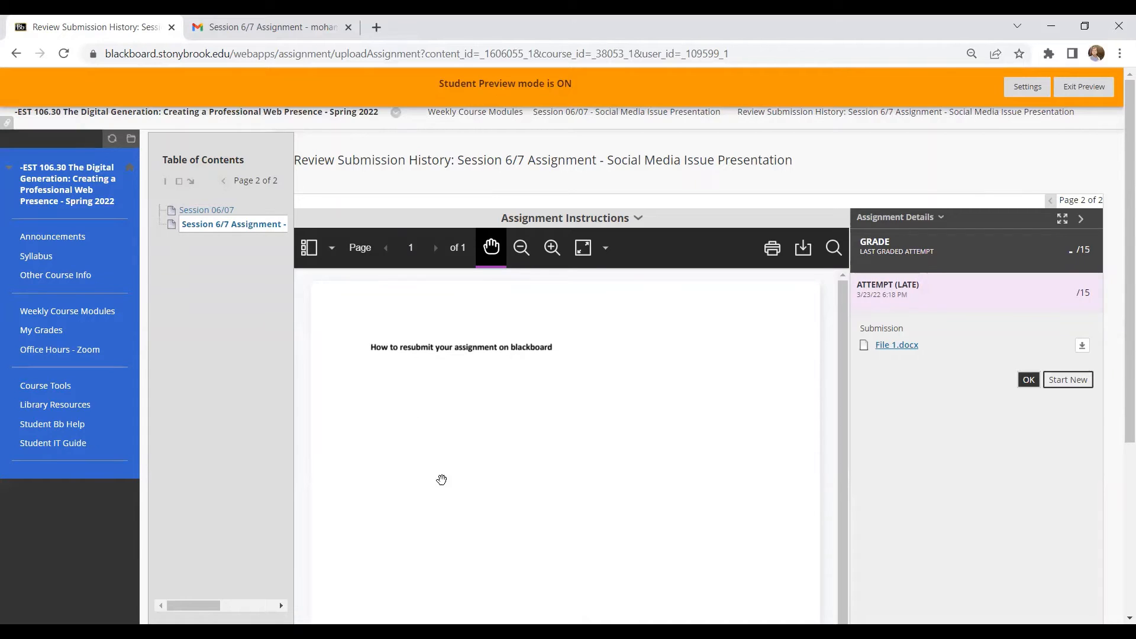
mouse_move(898, 380)
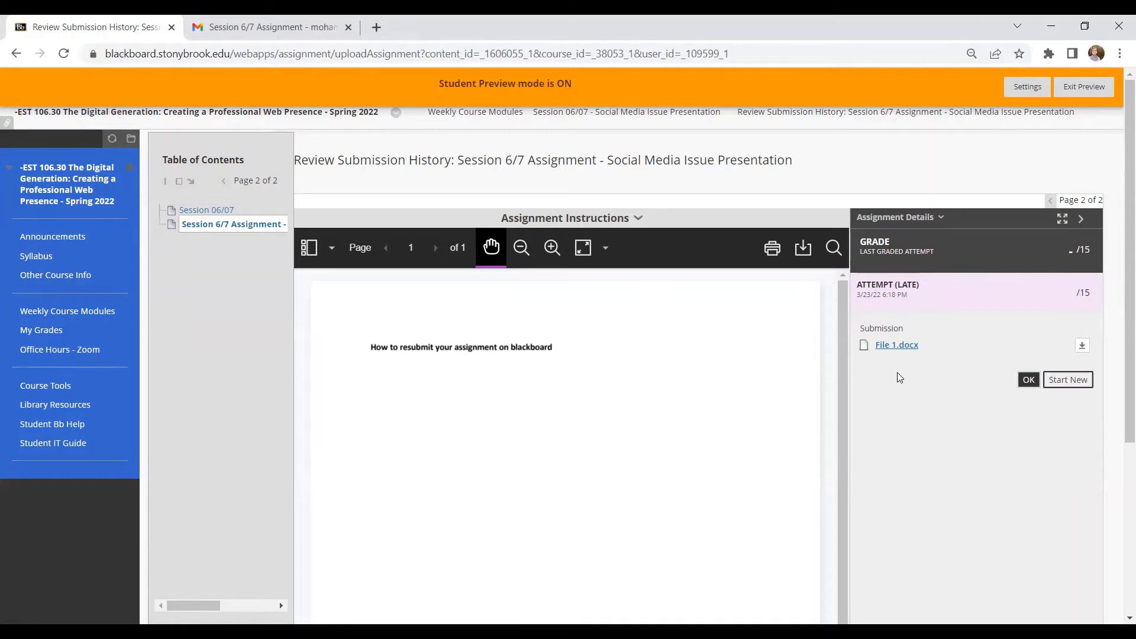
mouse_move(1068, 379)
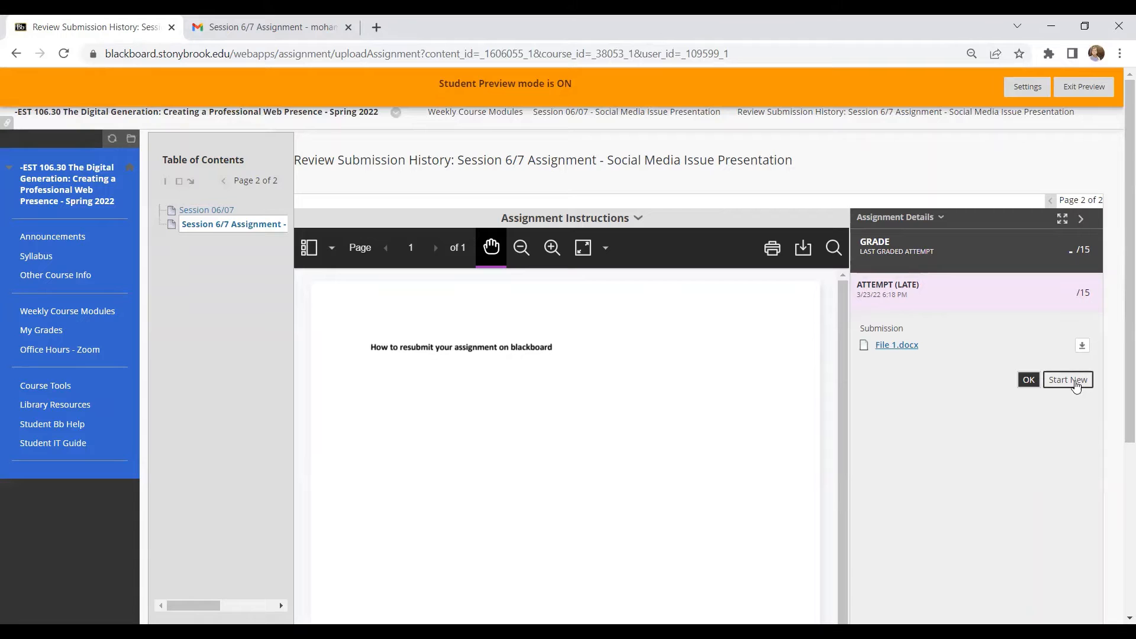
Step: Start a new attempt and reach the Attach Files area of the Upload Assignment page
click(1068, 380)
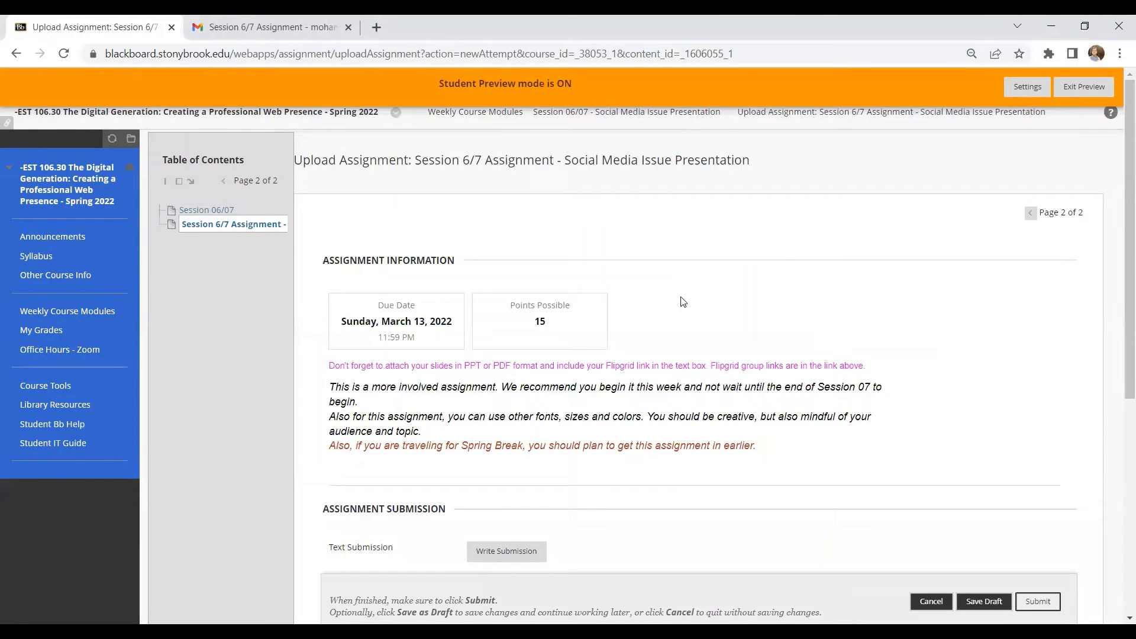
scroll(down, 3)
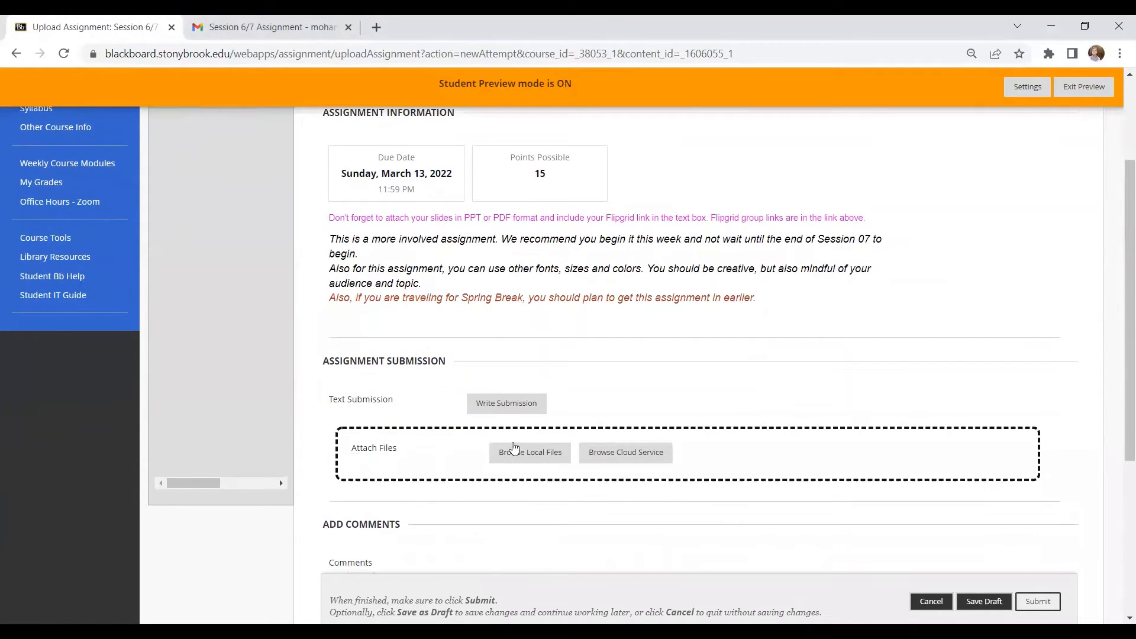
mouse_move(529, 452)
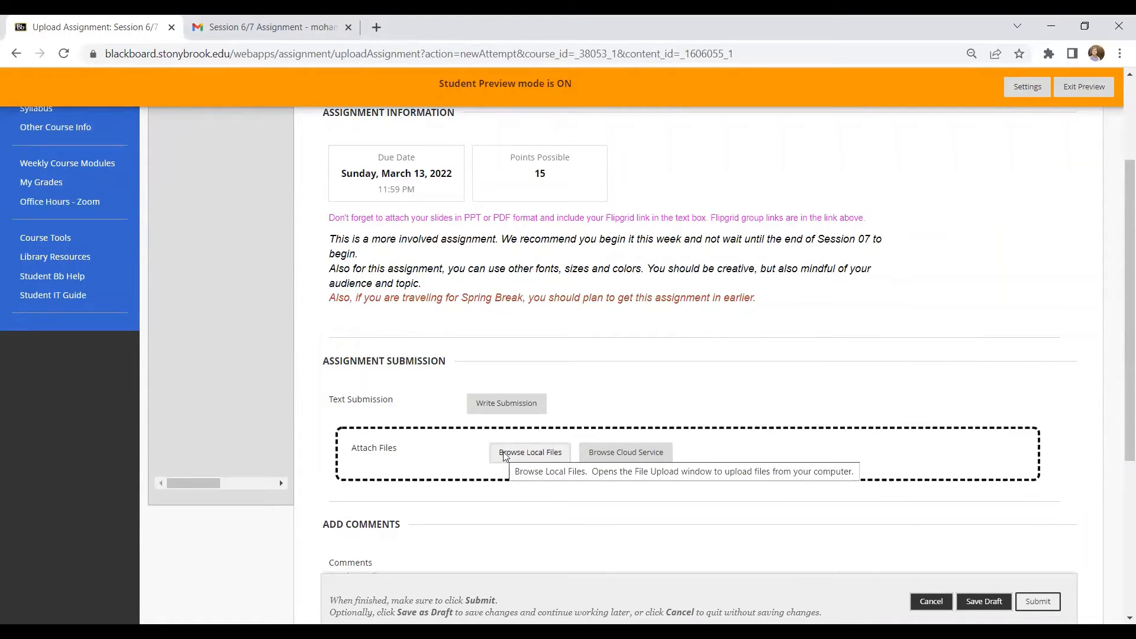
Step: Attach Second Attempt.docx from the local files to the new attempt
click(531, 451)
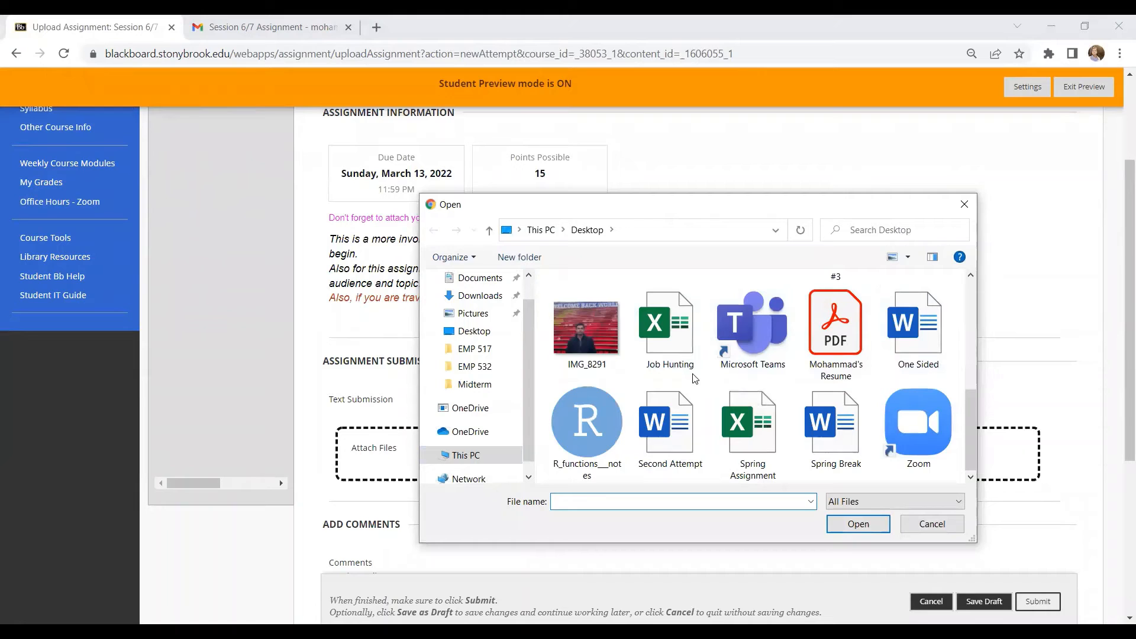
click(668, 422)
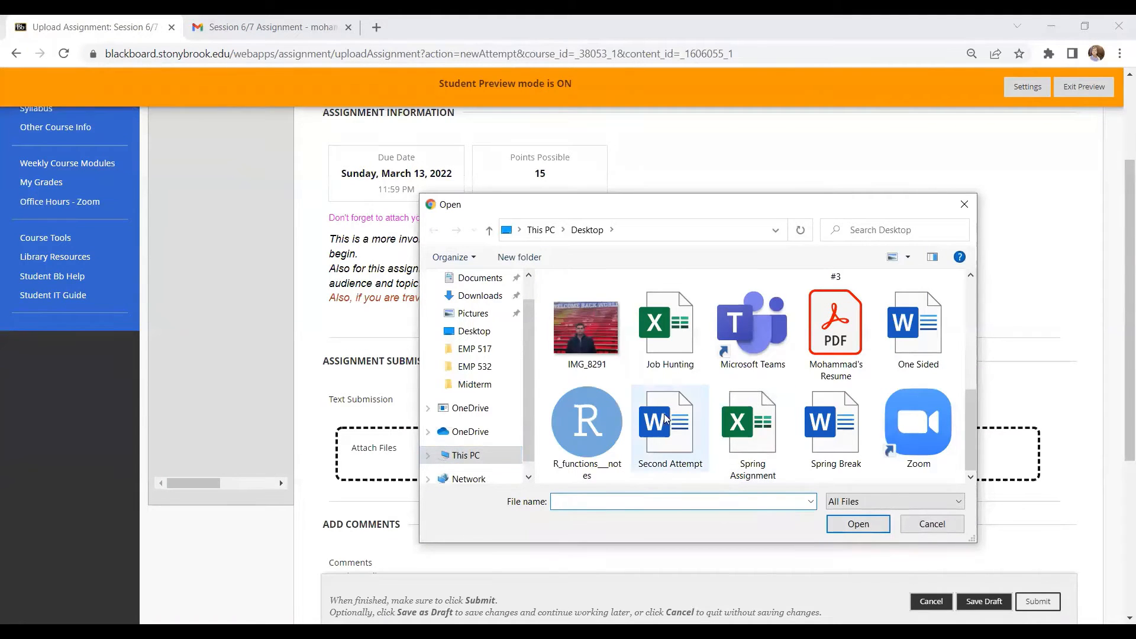
click(669, 428)
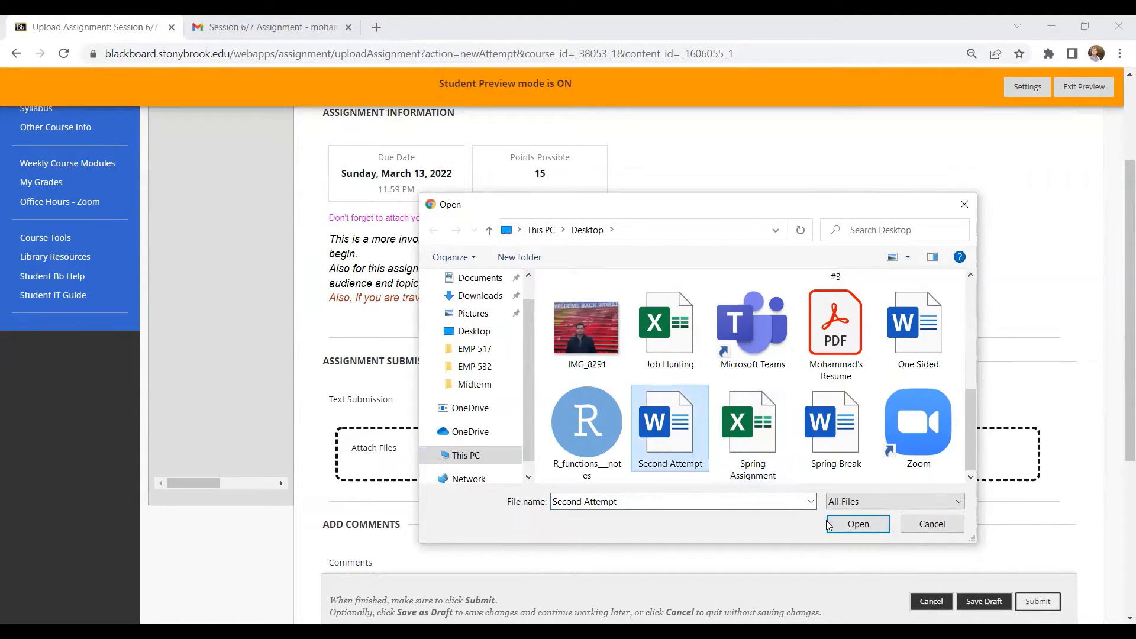
click(857, 525)
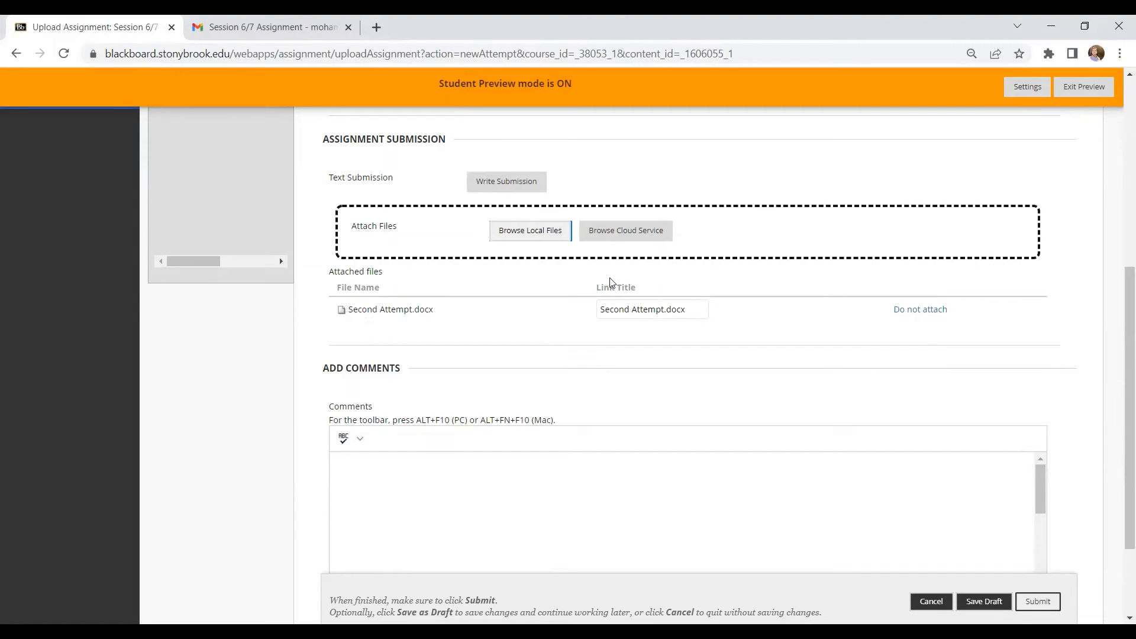
Step: Submit the new attempt with Second Attempt.docx attached
scroll(down, 3)
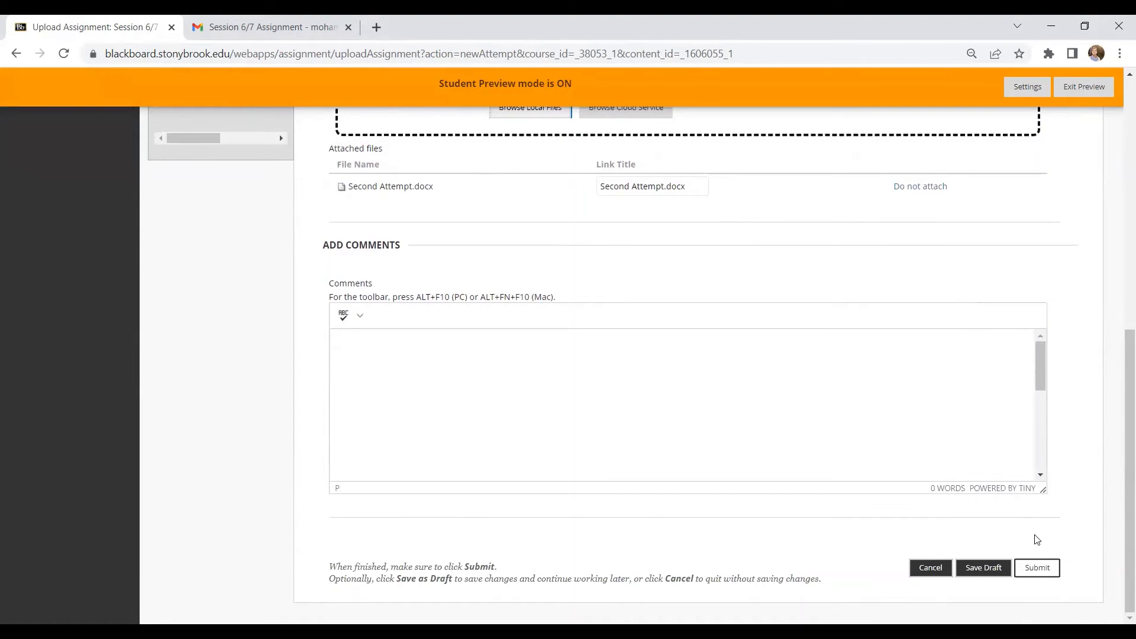
click(1037, 567)
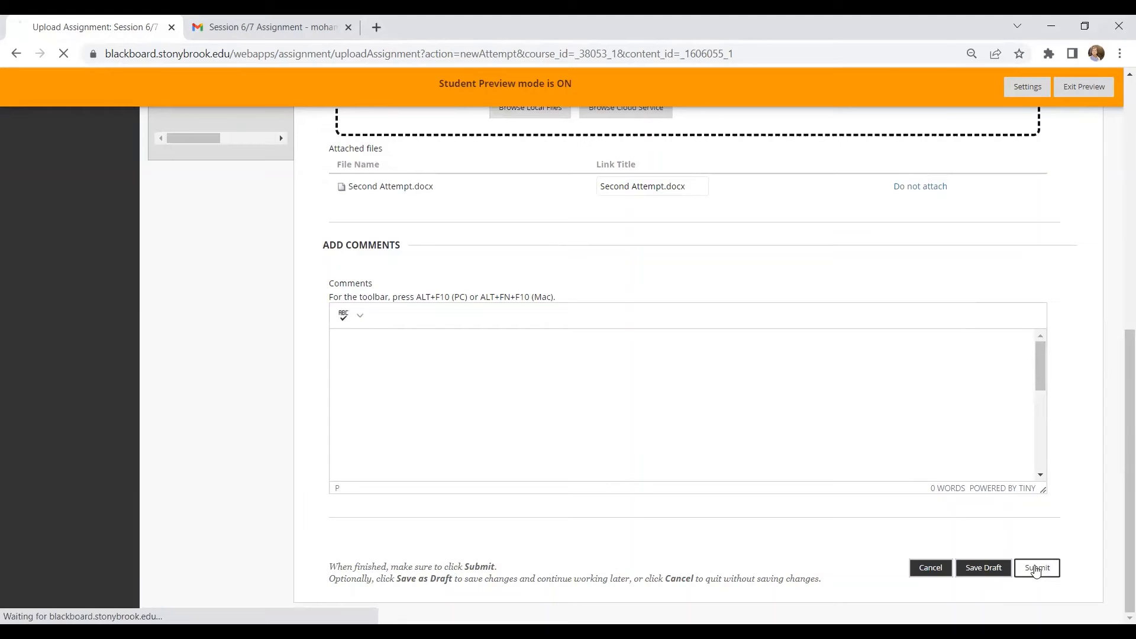
Step: Confirm the submission succeeded with Second Attempt.docx recorded as Attempt 2
click(1037, 567)
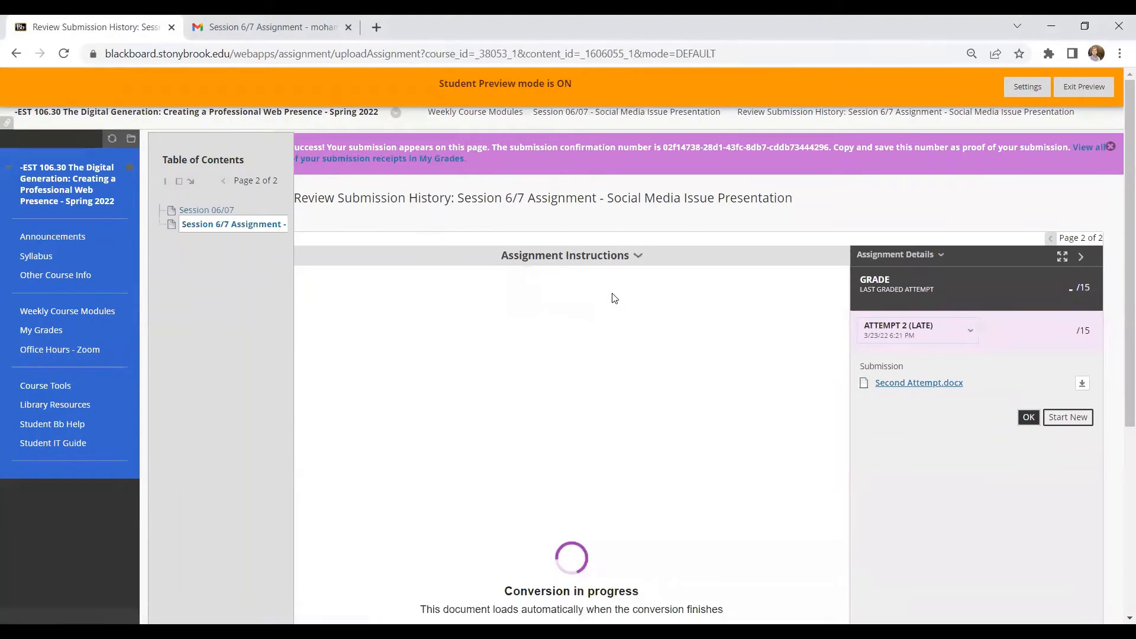
mouse_move(843, 303)
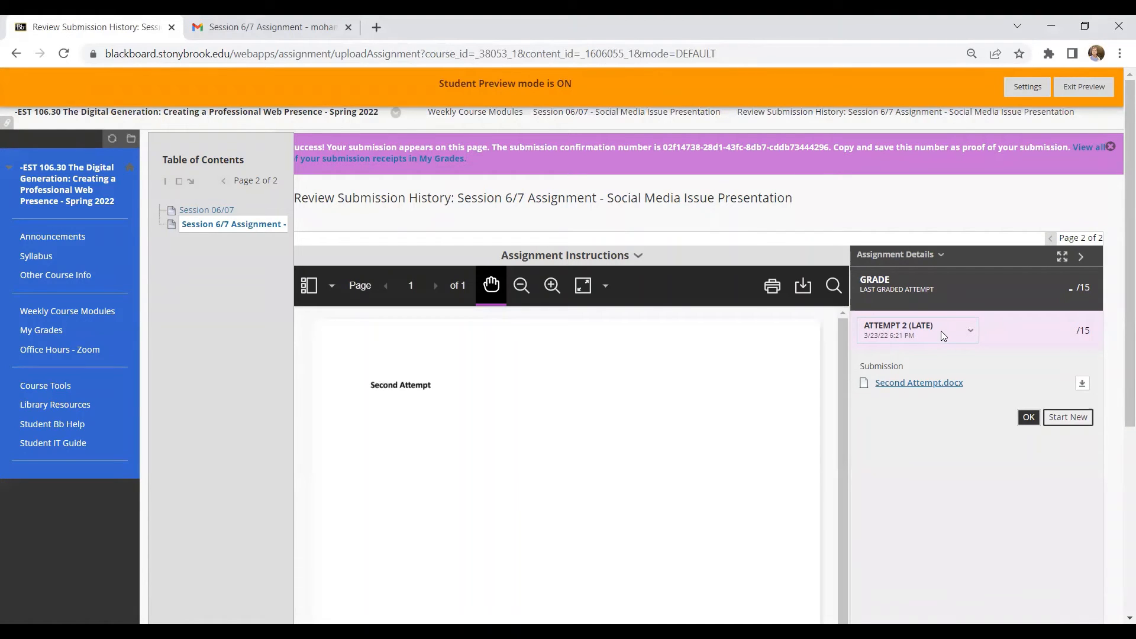
click(969, 330)
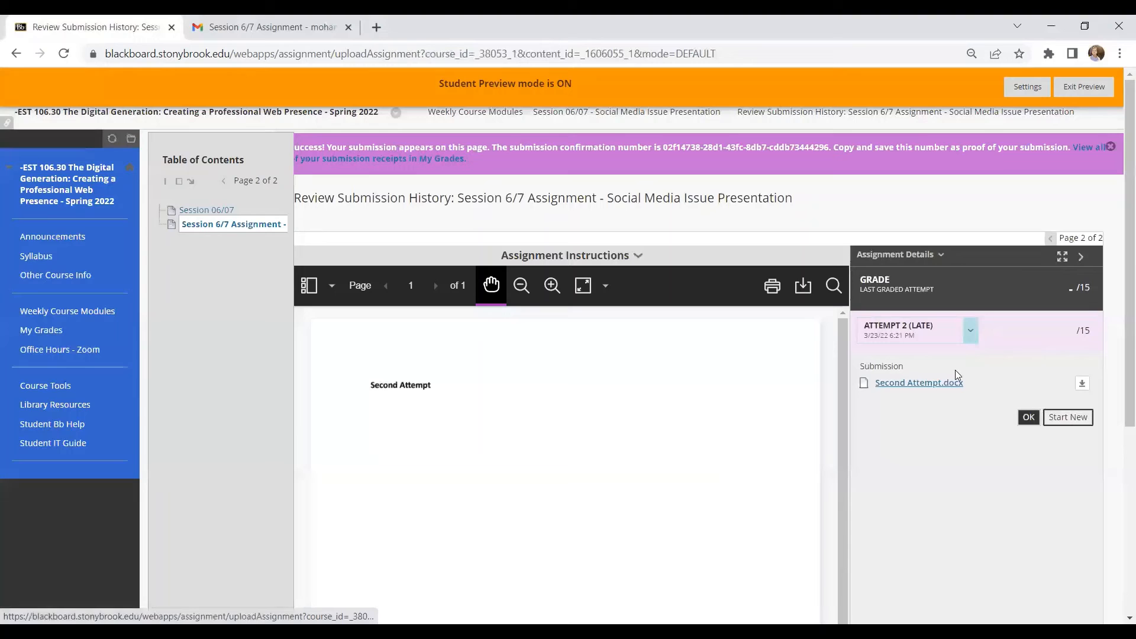
click(969, 330)
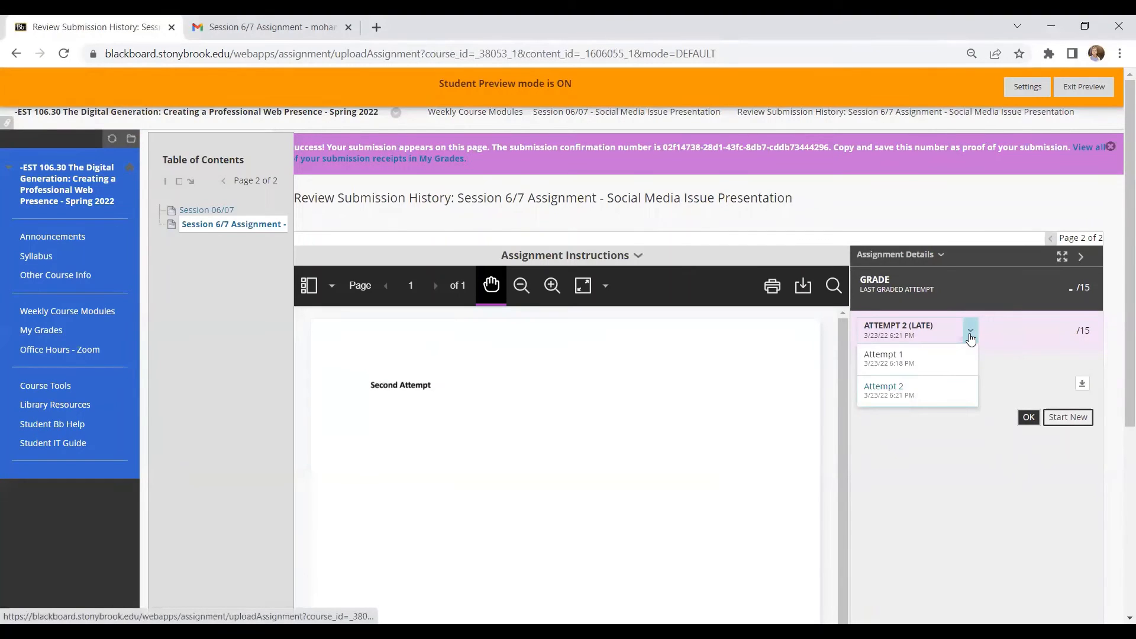
click(883, 354)
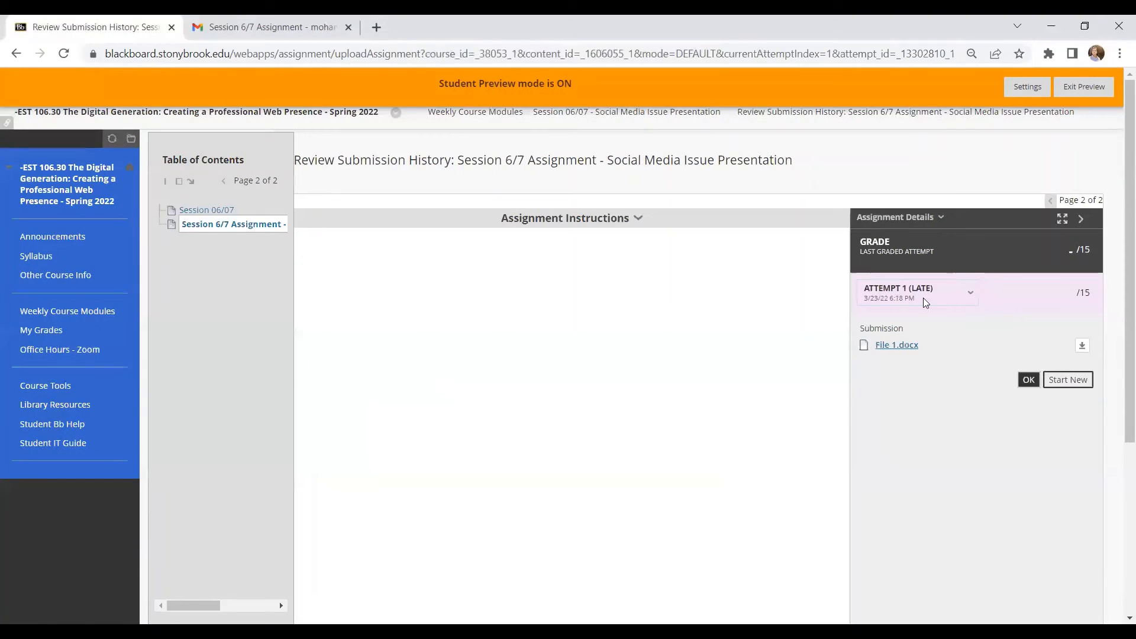
click(970, 292)
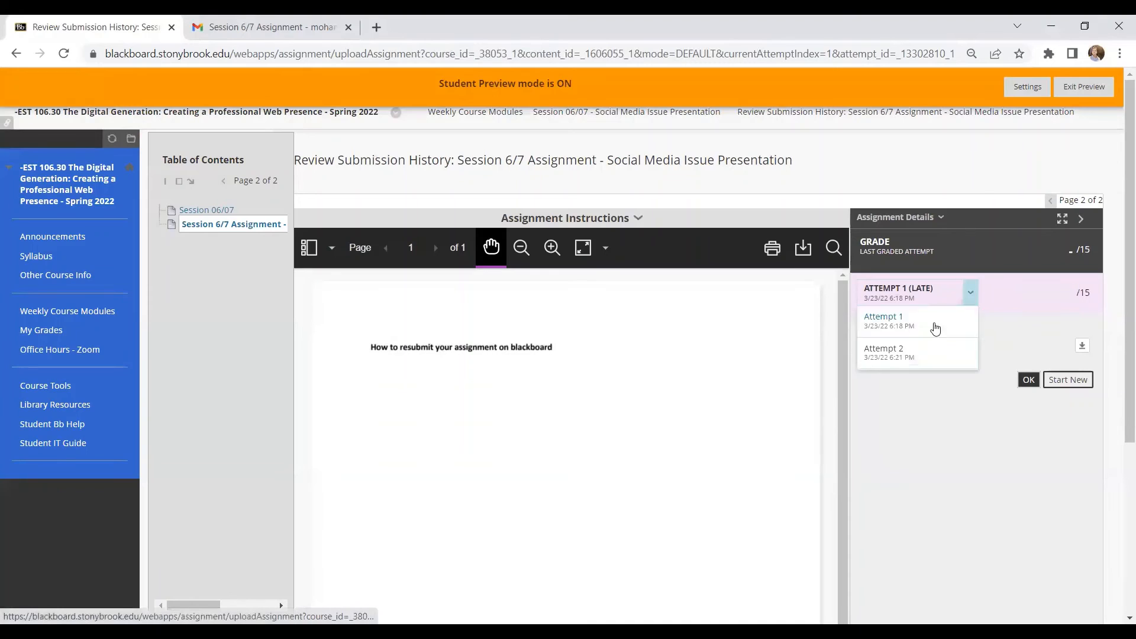
click(883, 352)
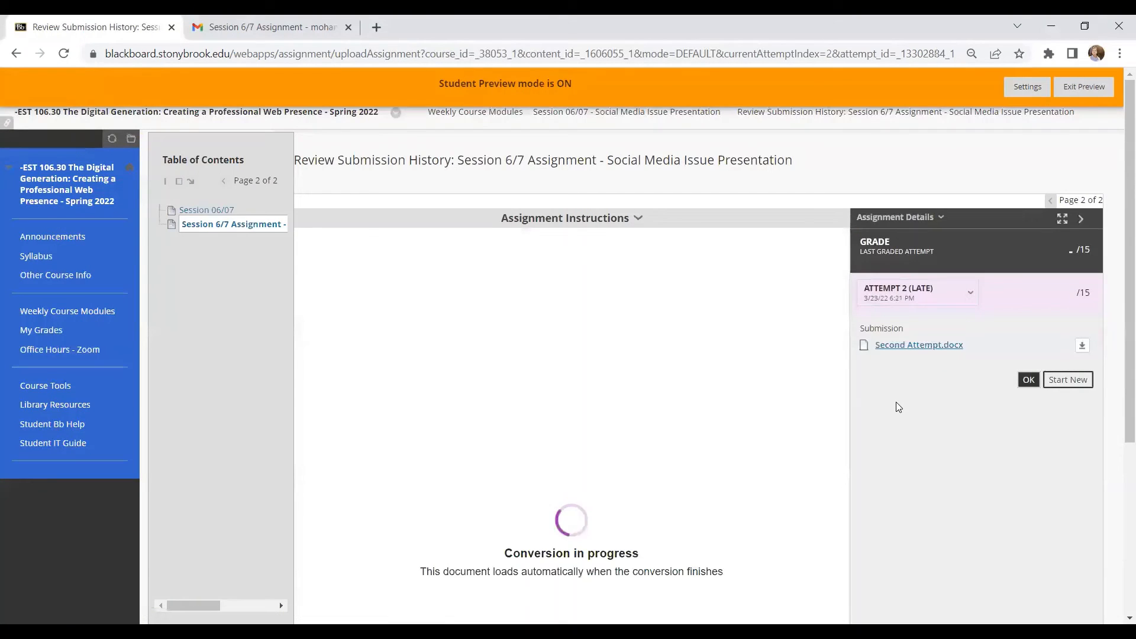
mouse_move(902, 406)
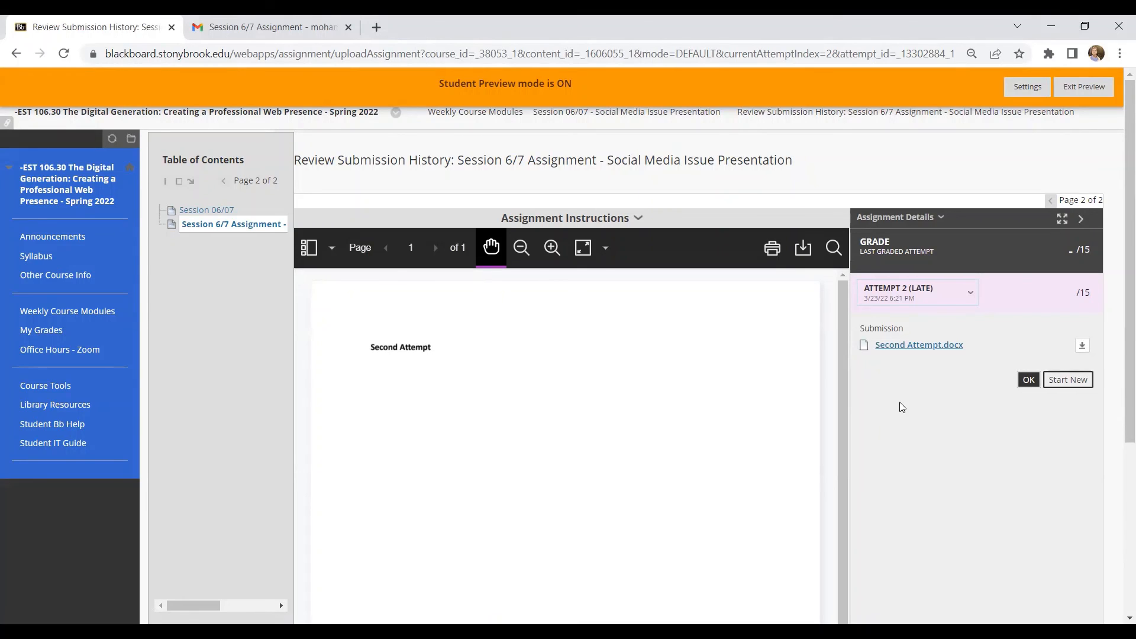
mouse_move(923, 127)
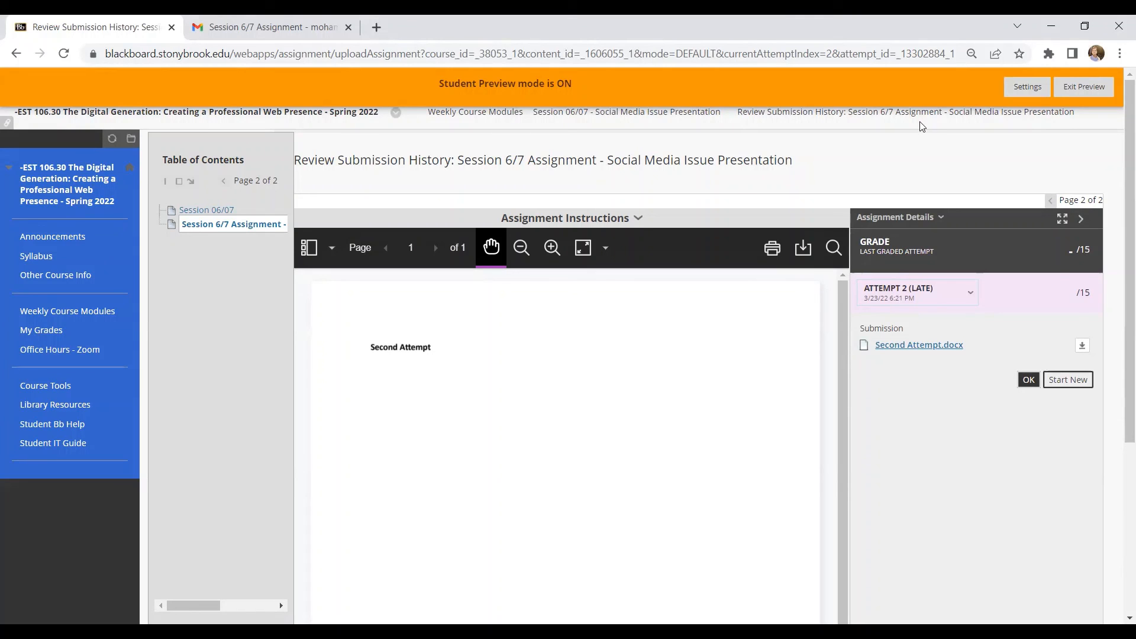